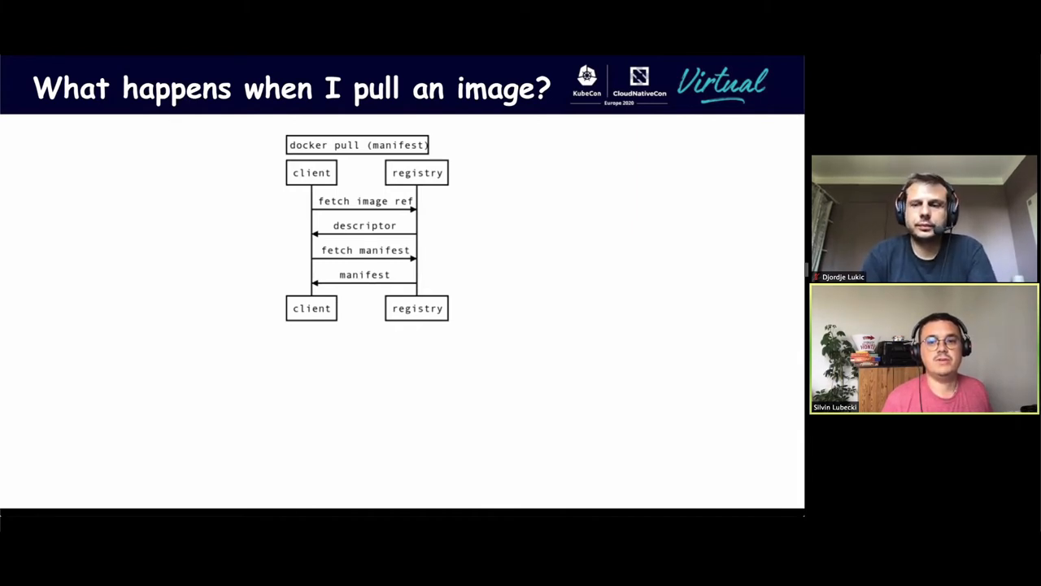
mouse_move(611, 201)
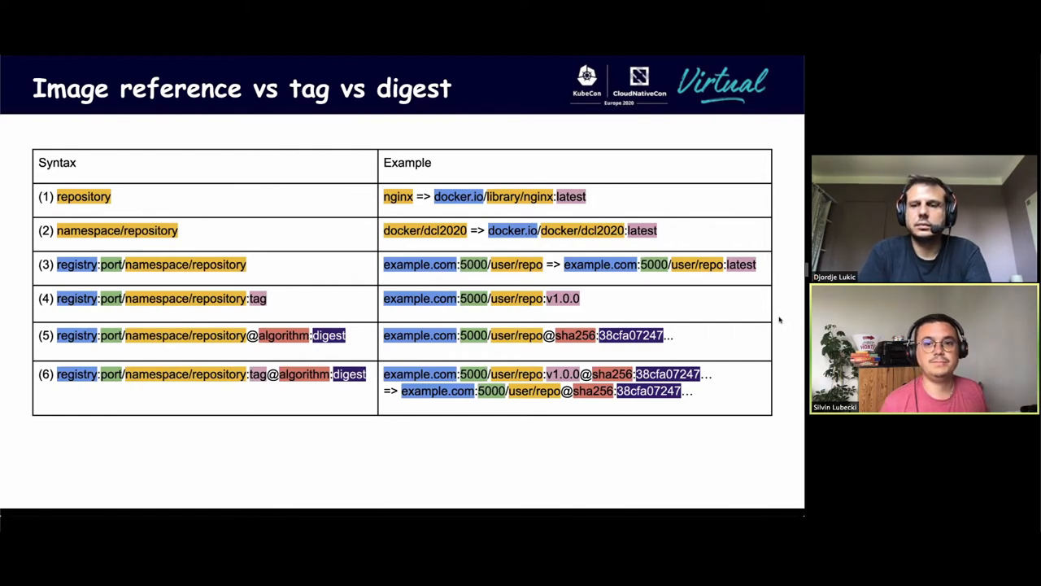
mouse_move(612, 299)
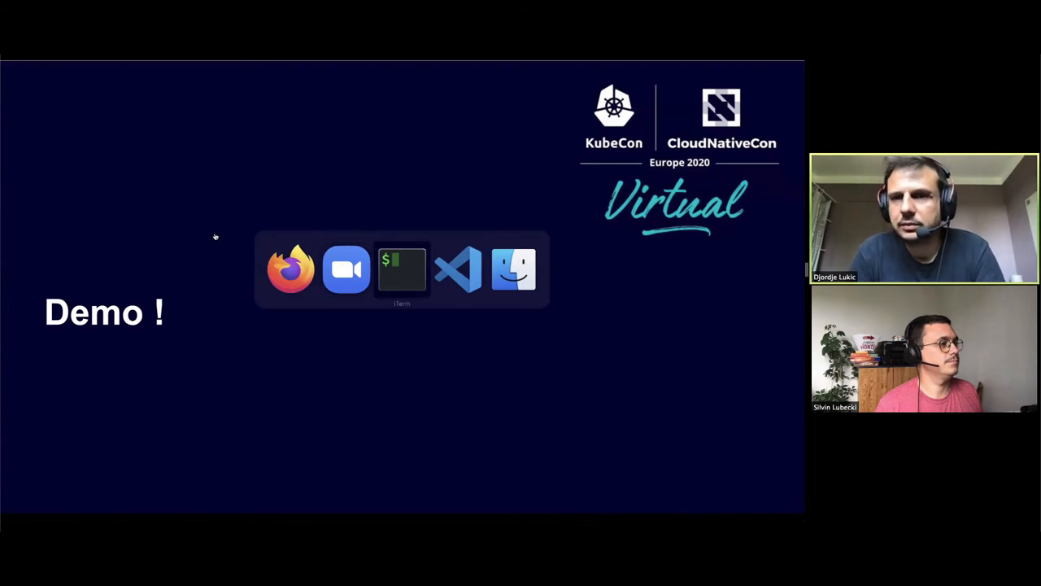
- Switch to VS Code and point out the maintainers block and invocation image reference in bundle.json
left_click(459, 268)
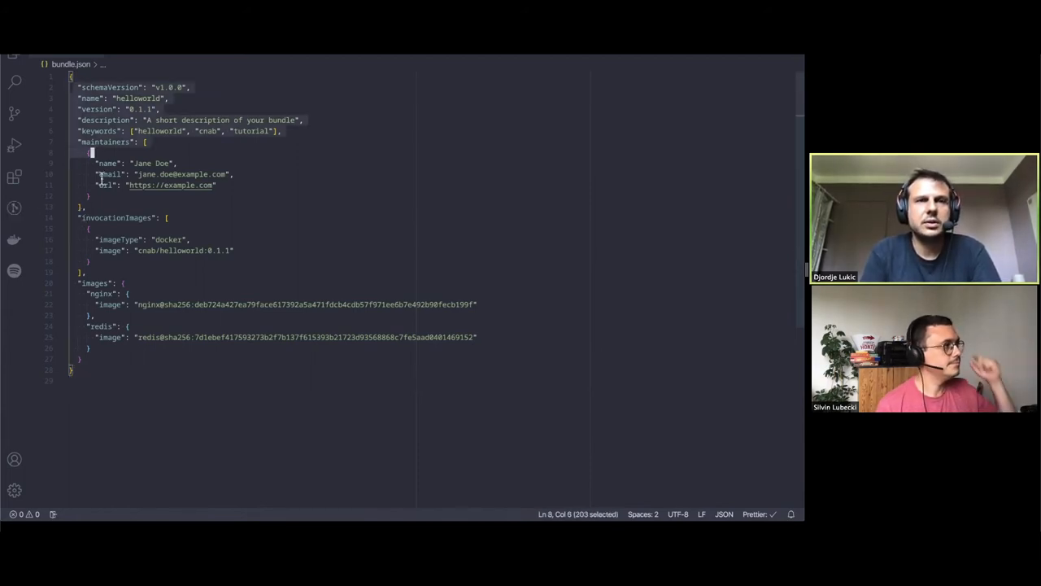
left_click_drag(91, 153, 89, 205)
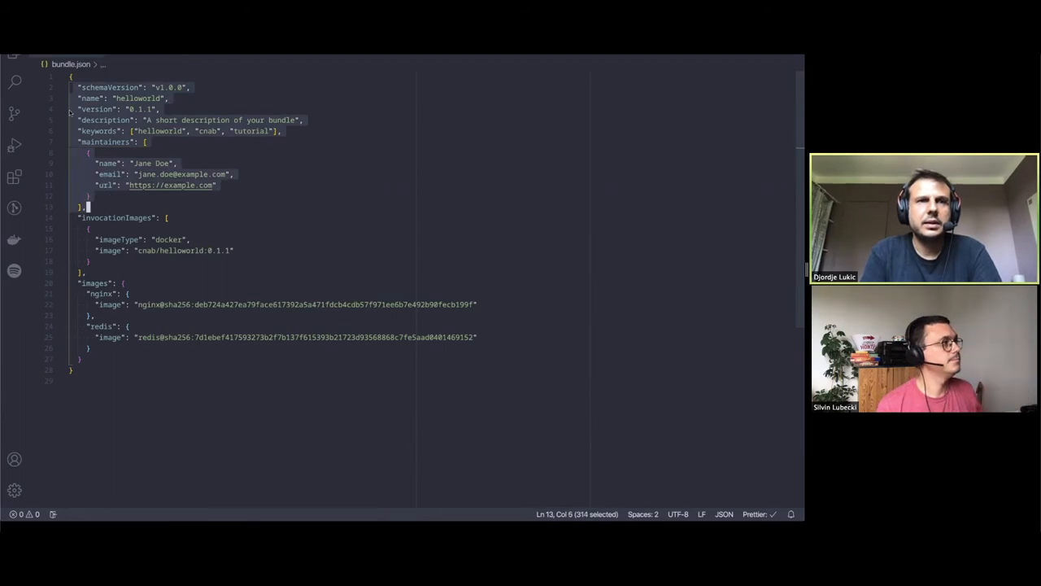
left_click(138, 109)
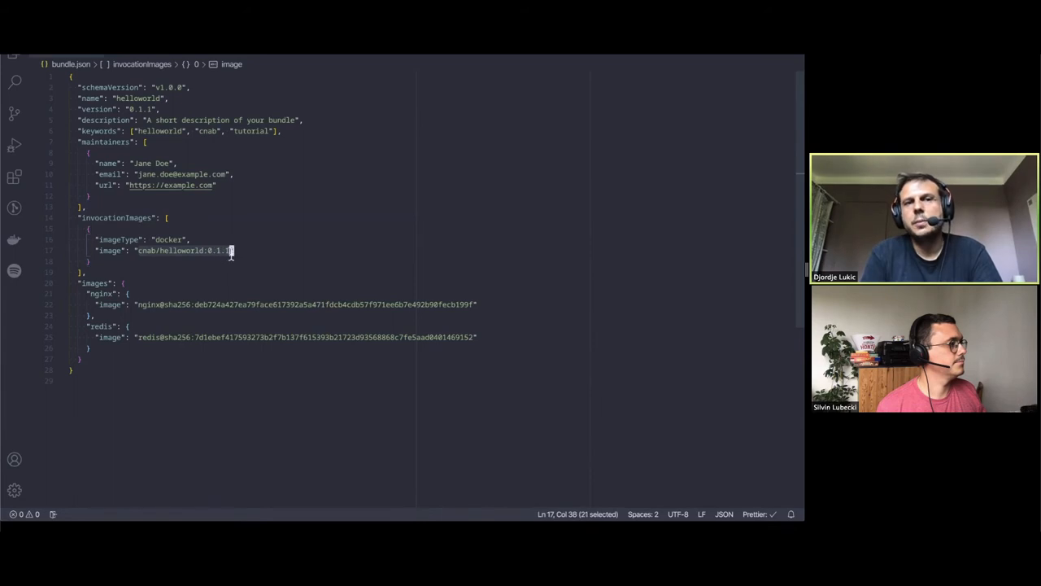
left_click(231, 251)
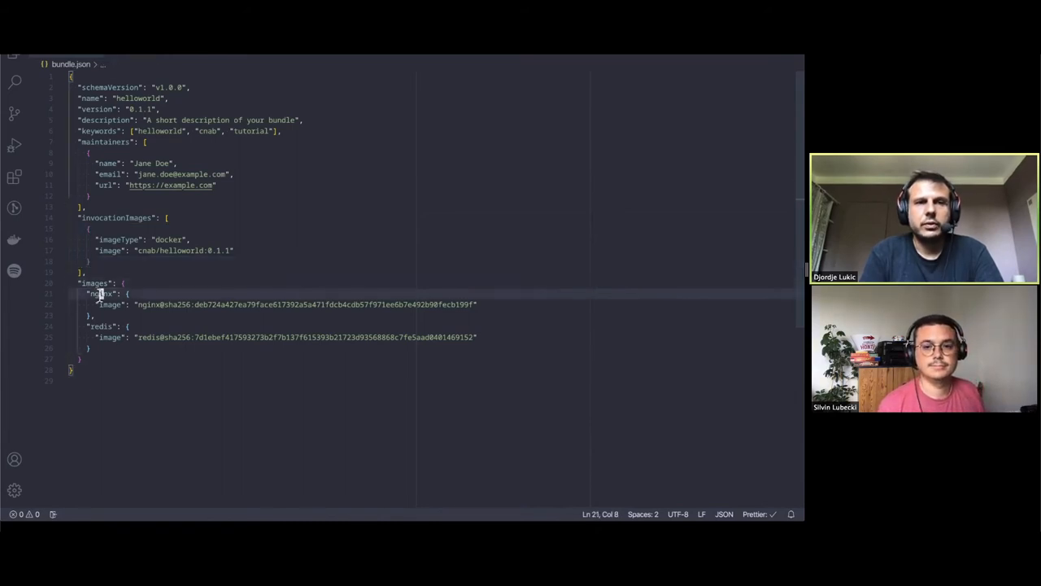
- Point out the nginx and redis image entries and the nginx digest in the bundle
left_click(100, 325)
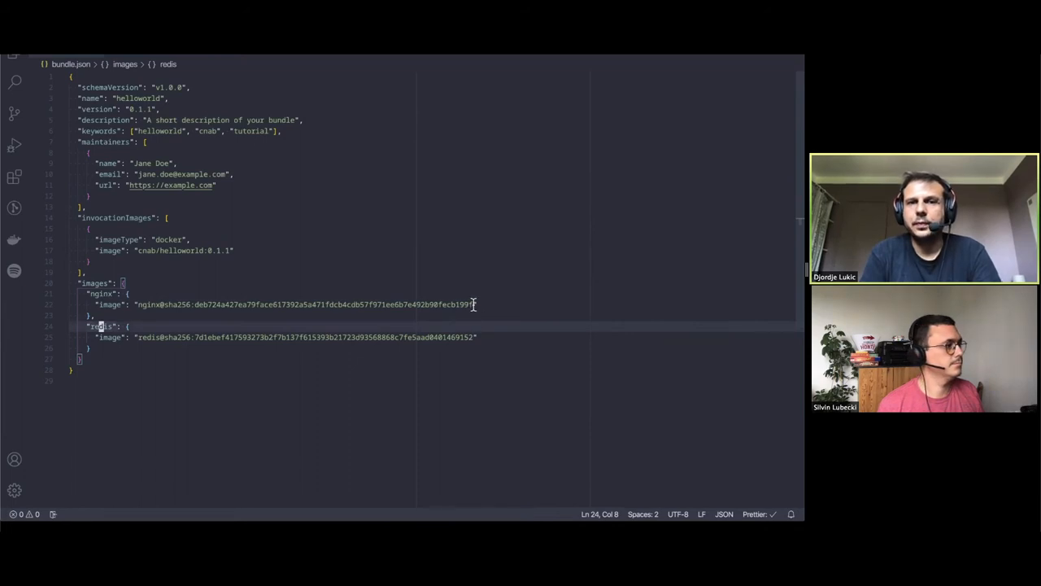
left_click(197, 304)
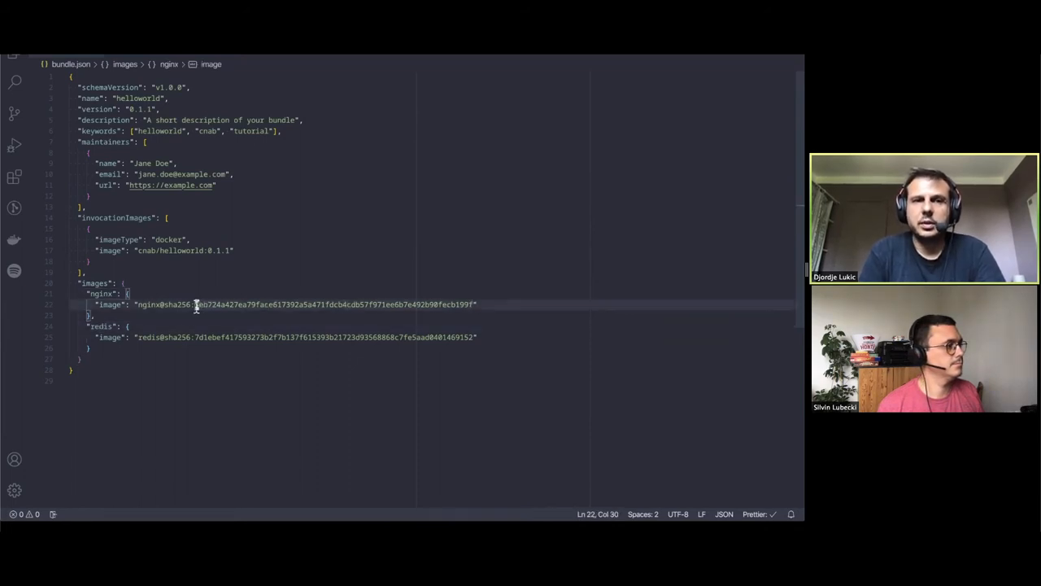
double_click(100, 293)
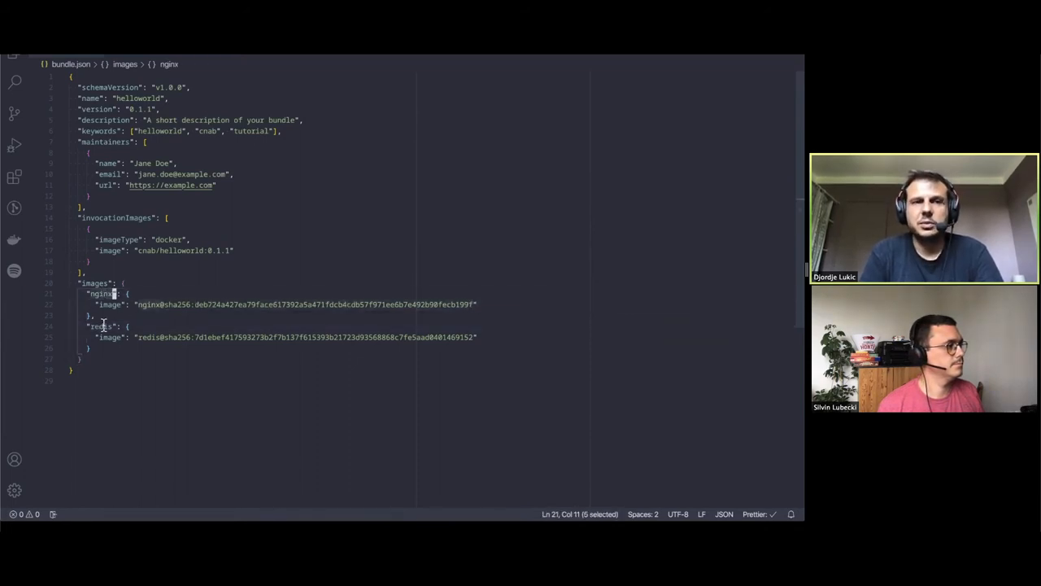
left_click(104, 325)
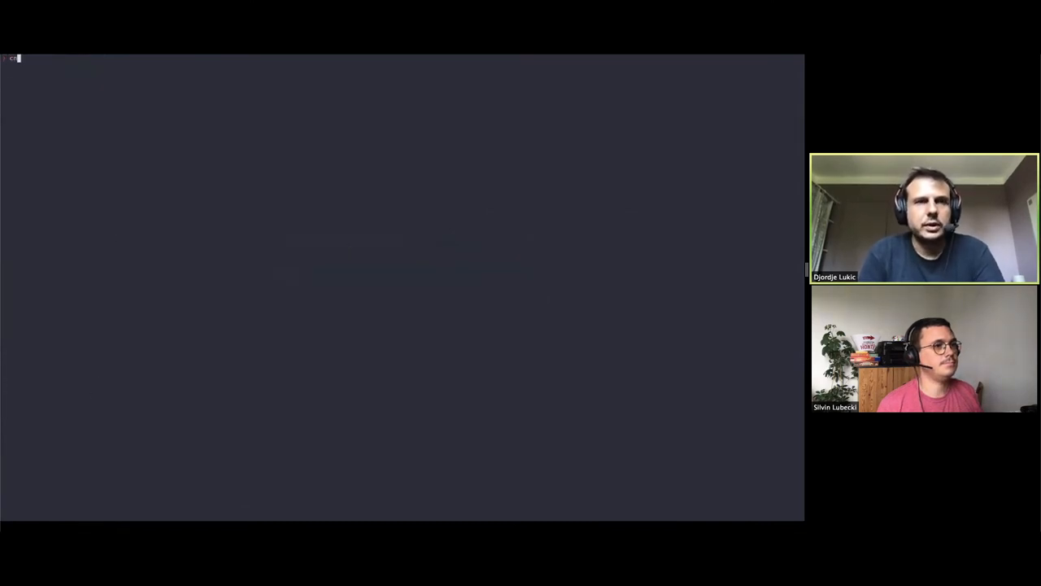
- Enter 'cnab-to-oci --log-level debug push --insecure-registries harbor.io:8080 bundle.json' in the terminal
type("cnab-to-oci --log-level debug push --insecure-registries harbor.io:8080 bundle.json --auto-update-bundle -t harbor.io:8080/rumpl/example-cnab:1.0.0")
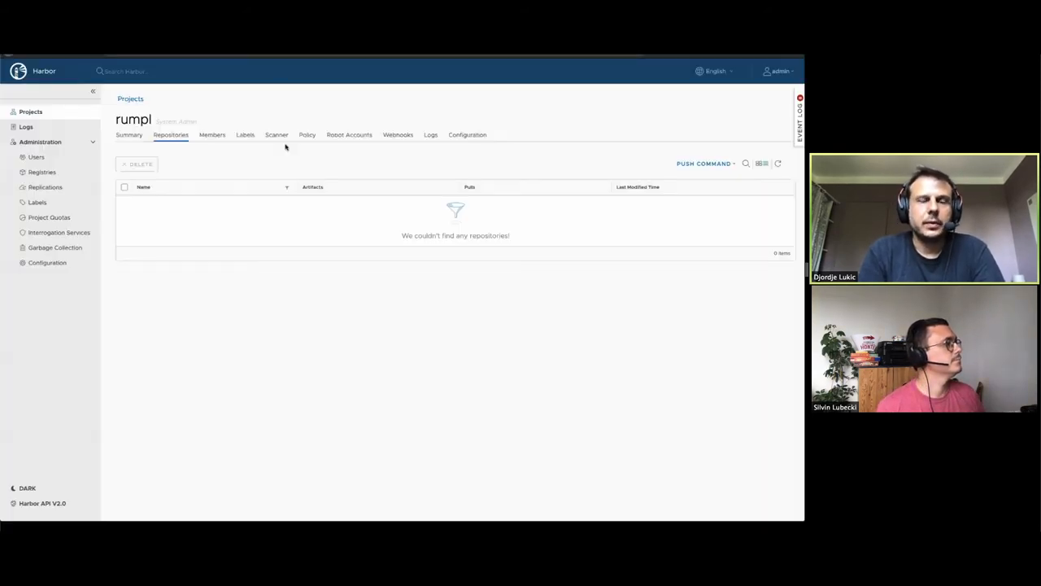
mouse_move(286, 147)
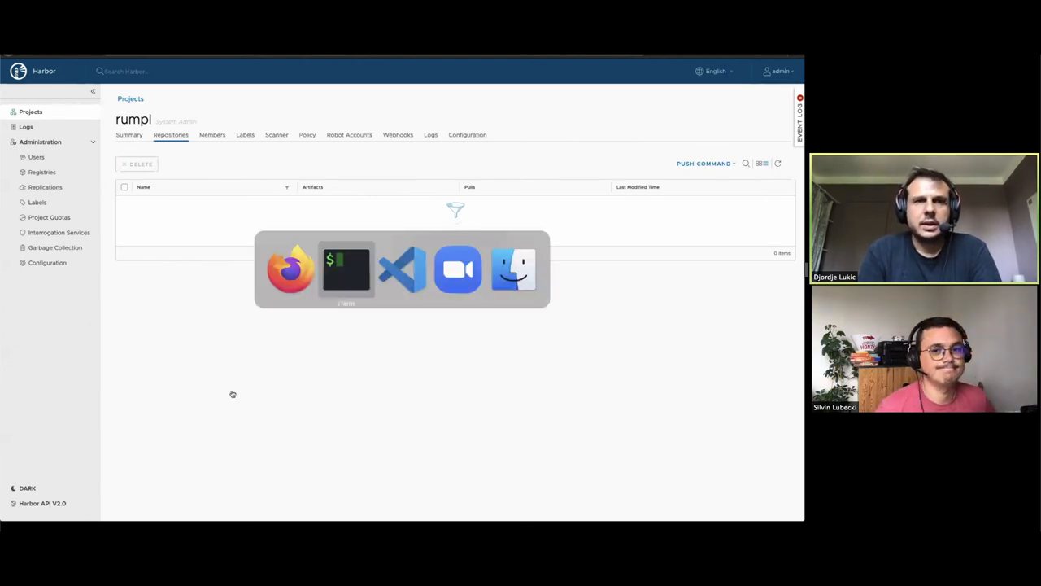
- Run the cnab-to-oci push of bundle.json tagged harbor.io:8080/rumpl/example-cnab:1.0.0 from the terminal
left_click(347, 270)
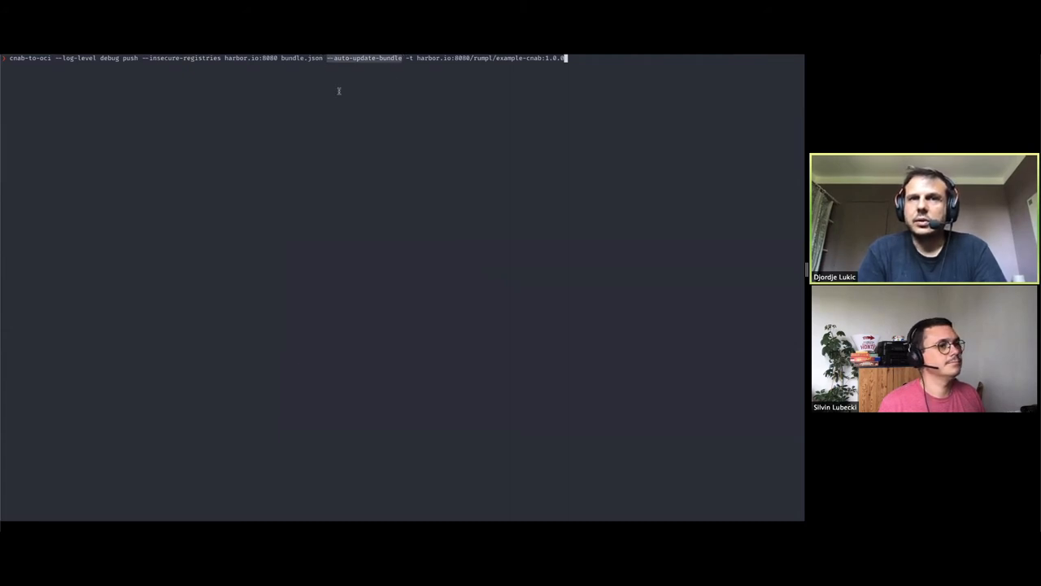
mouse_move(335, 99)
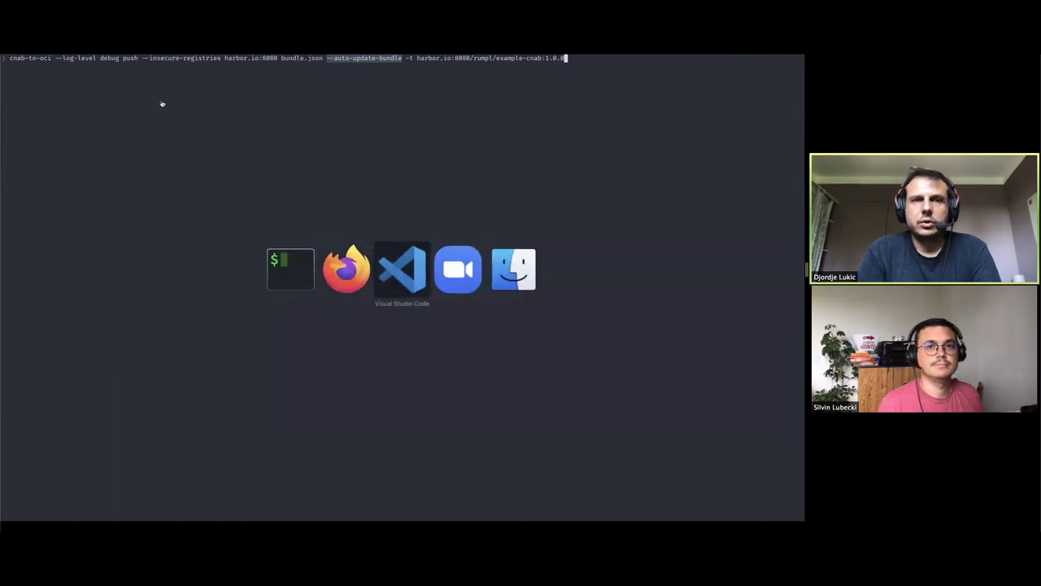
left_click(402, 269)
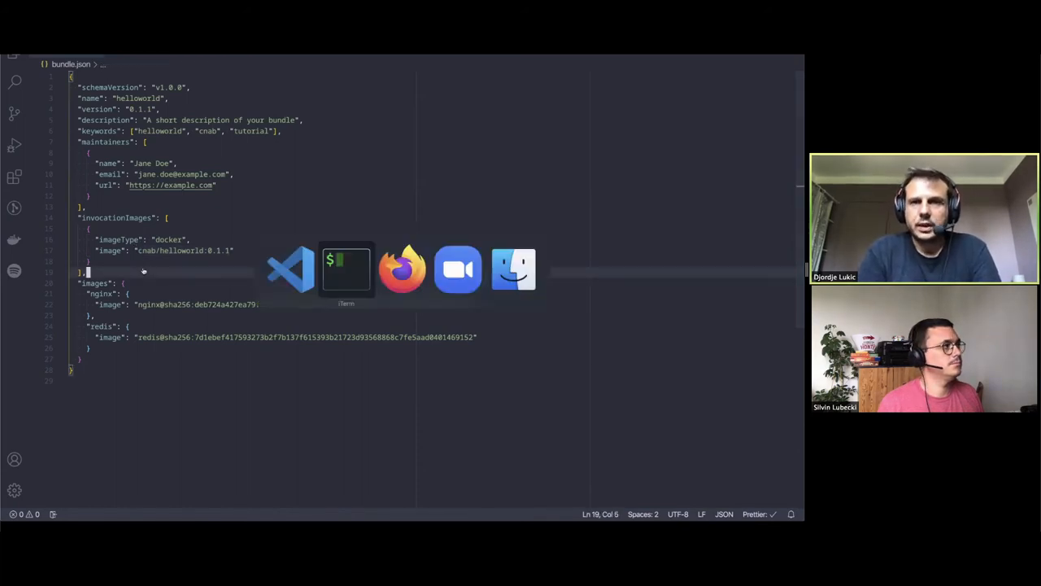
left_click(347, 268)
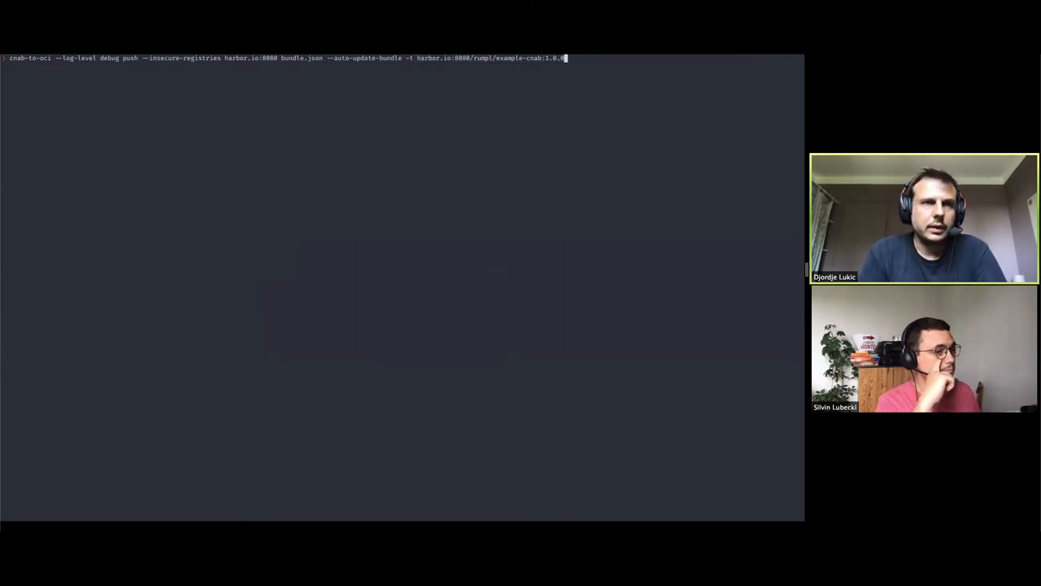
key("Return")
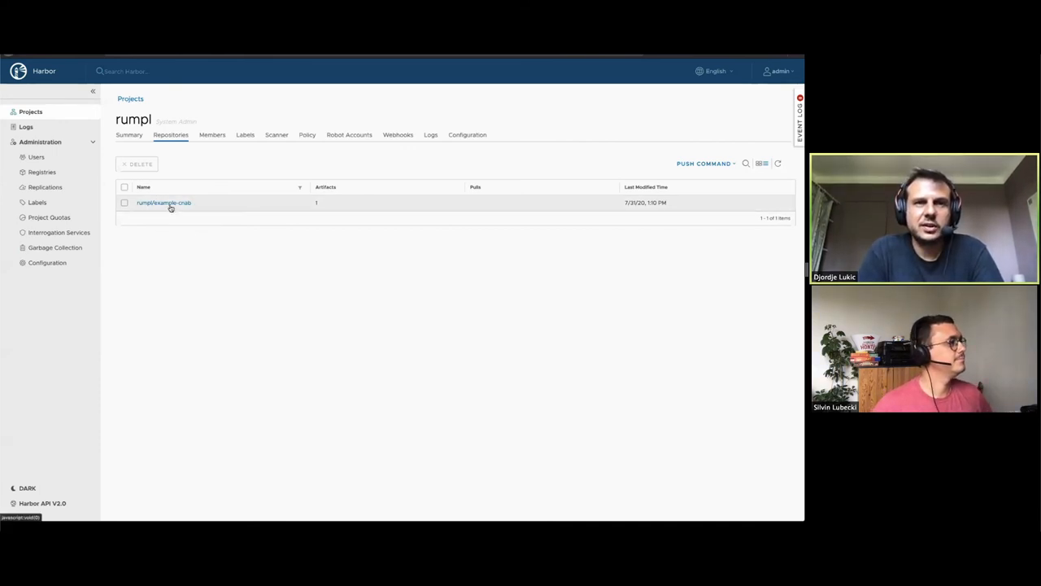
- Open the rumpl/example-cnab repository to view its artifacts list
left_click(163, 202)
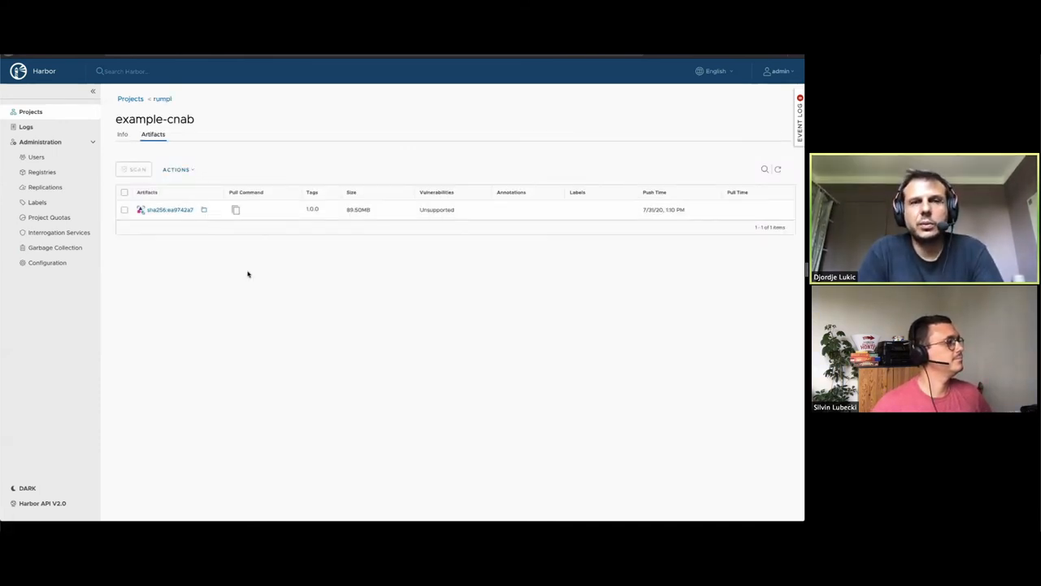
mouse_move(134, 227)
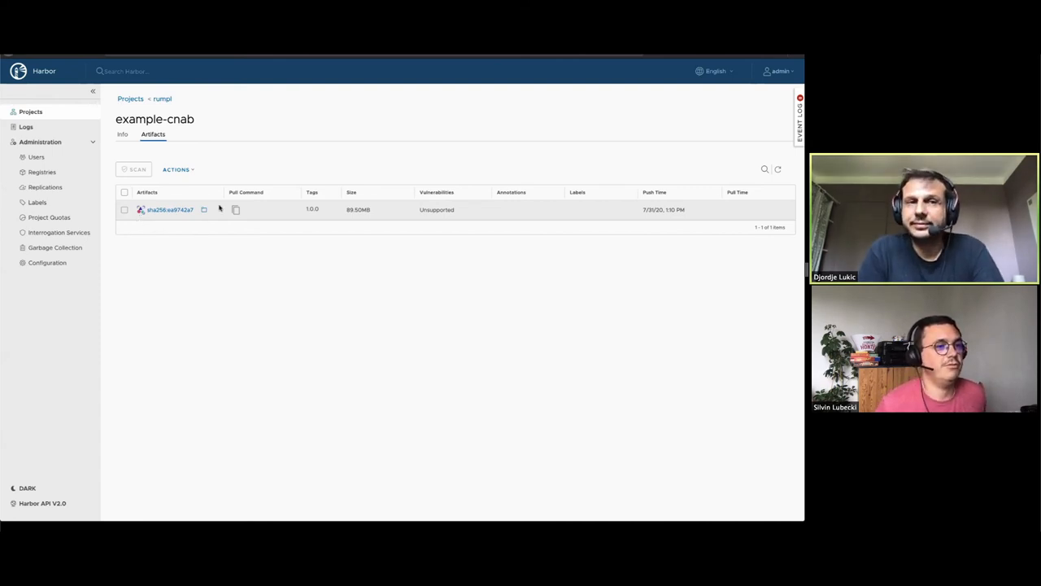
mouse_move(205, 210)
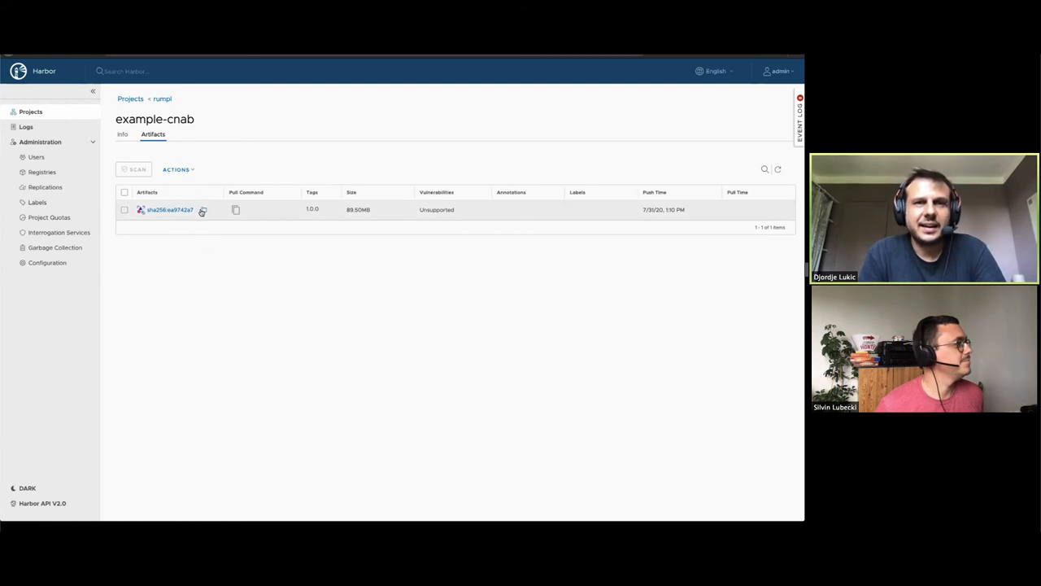
- Open the sha256:ea9742a7 bundle artifact to list its four child artifacts
left_click(169, 209)
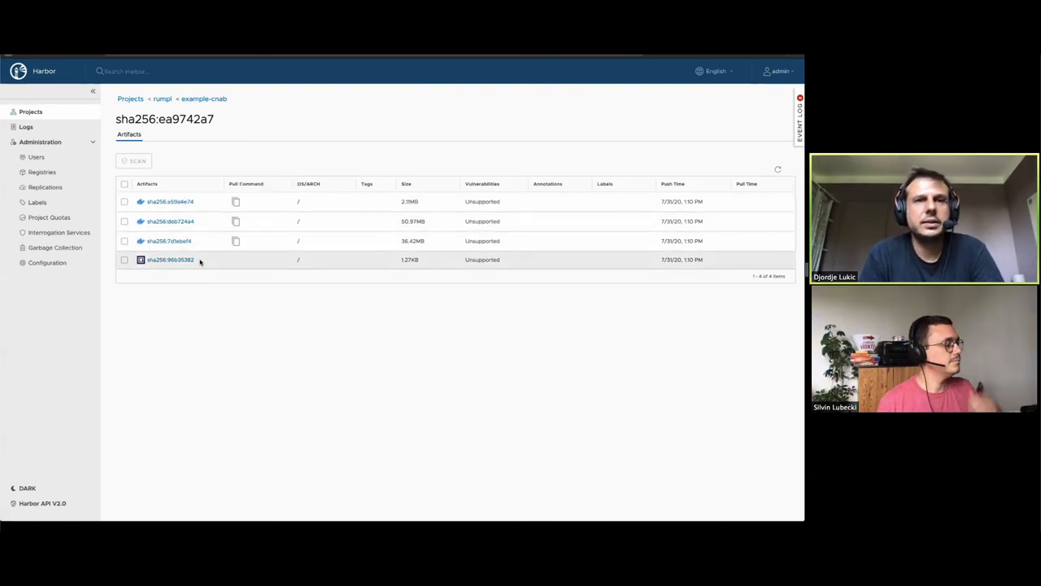
mouse_move(158, 271)
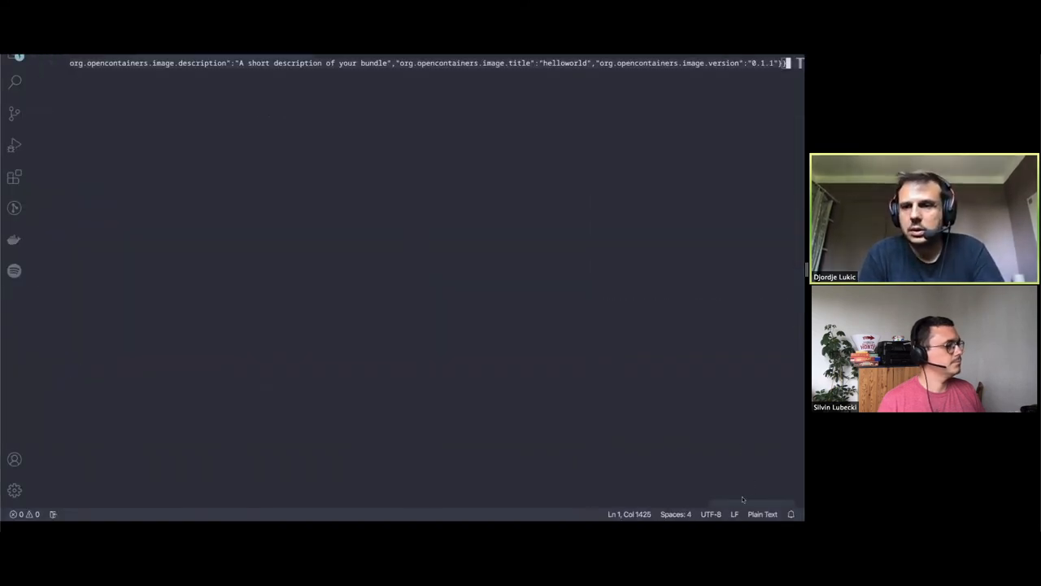
- Interpret the pasted manifest as JSON and mark the config manifest digest
left_click(761, 514)
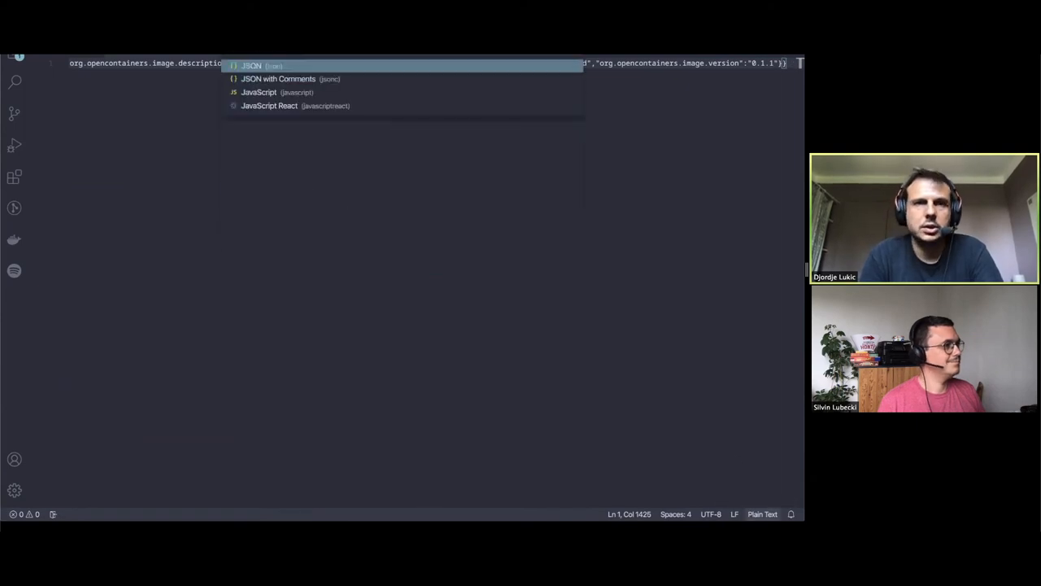
left_click(250, 65)
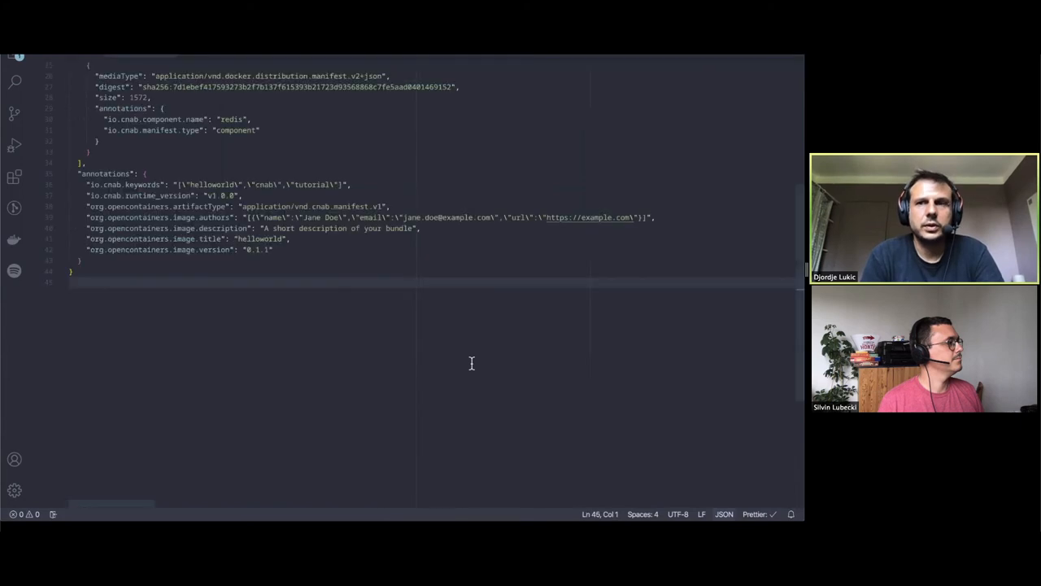
scroll("up", 3)
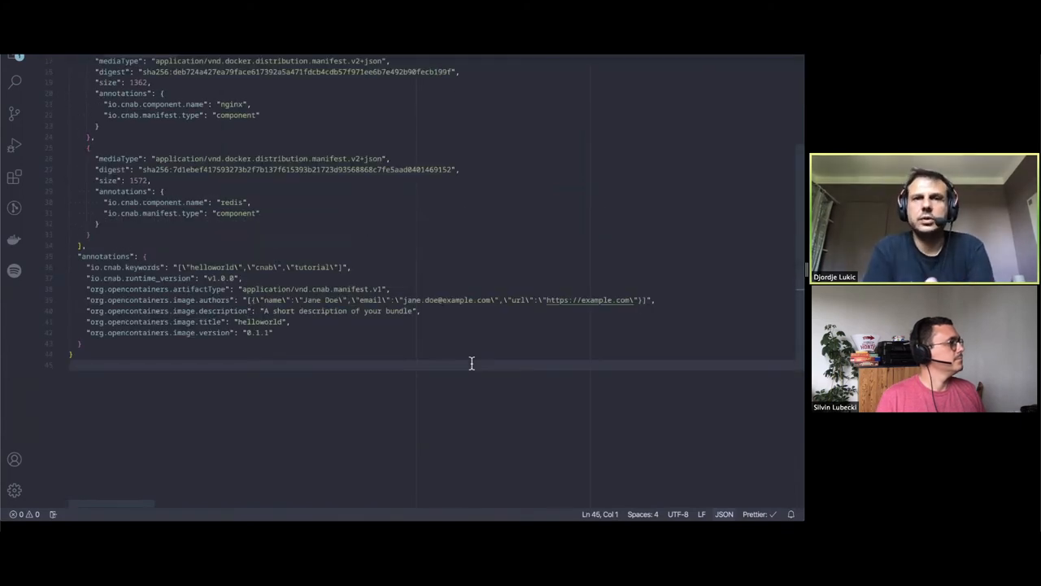
scroll("up", 3)
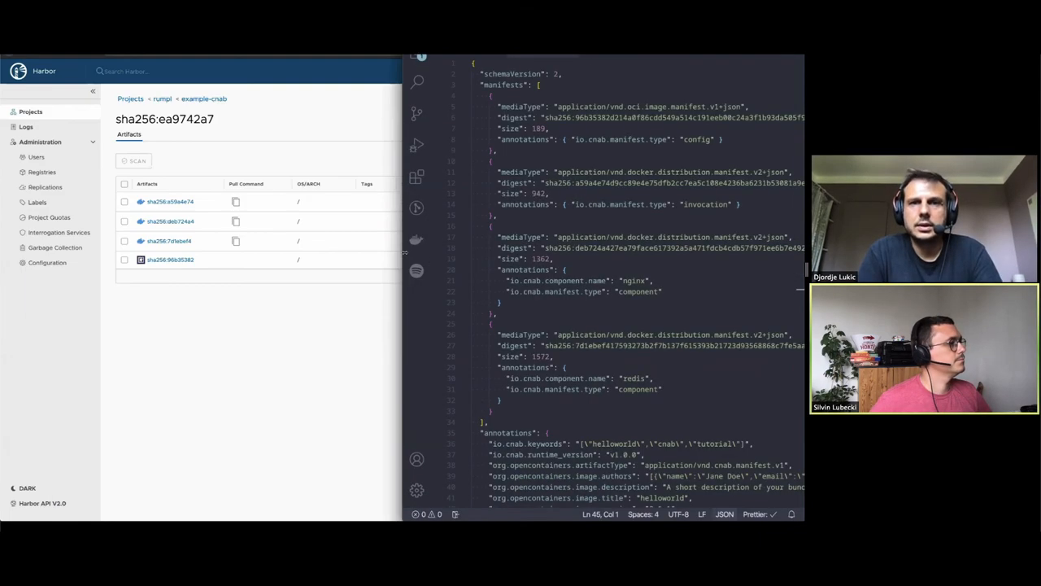
mouse_move(296, 258)
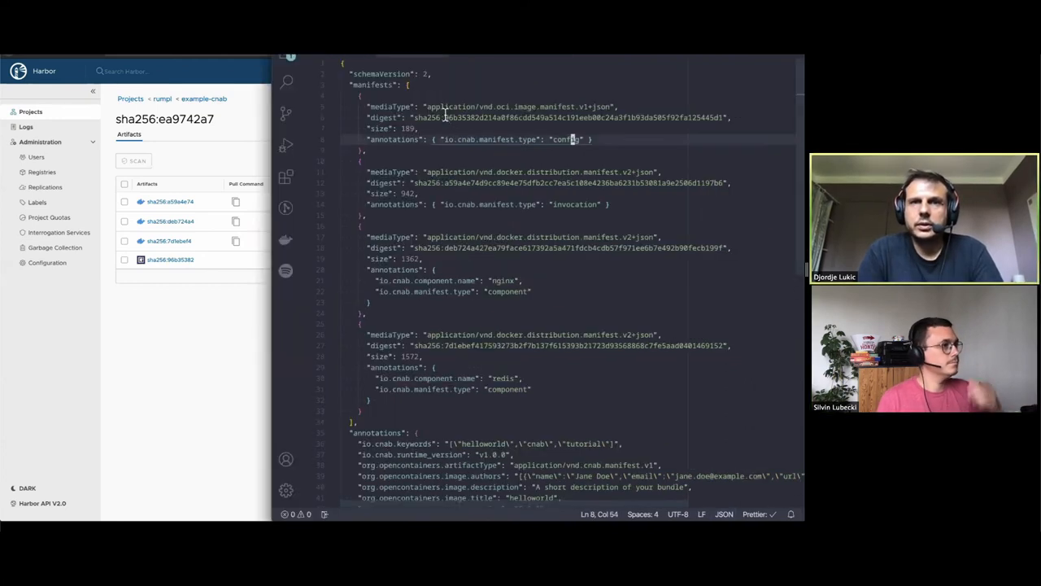
left_click(445, 117)
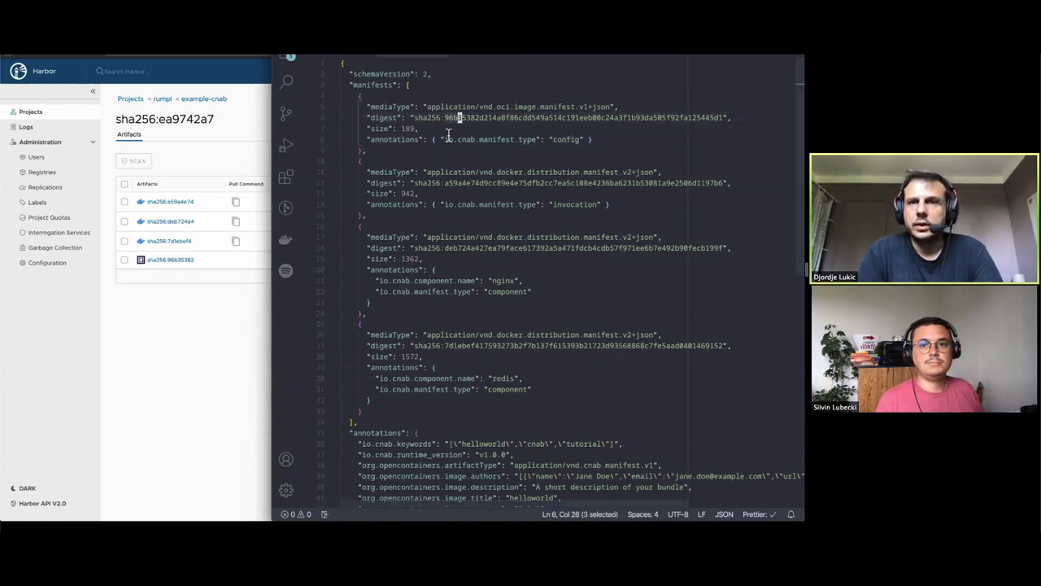
- Highlight the nginx component entry in the OCI index, then scroll through the rest of the manifest
scroll("down", 3)
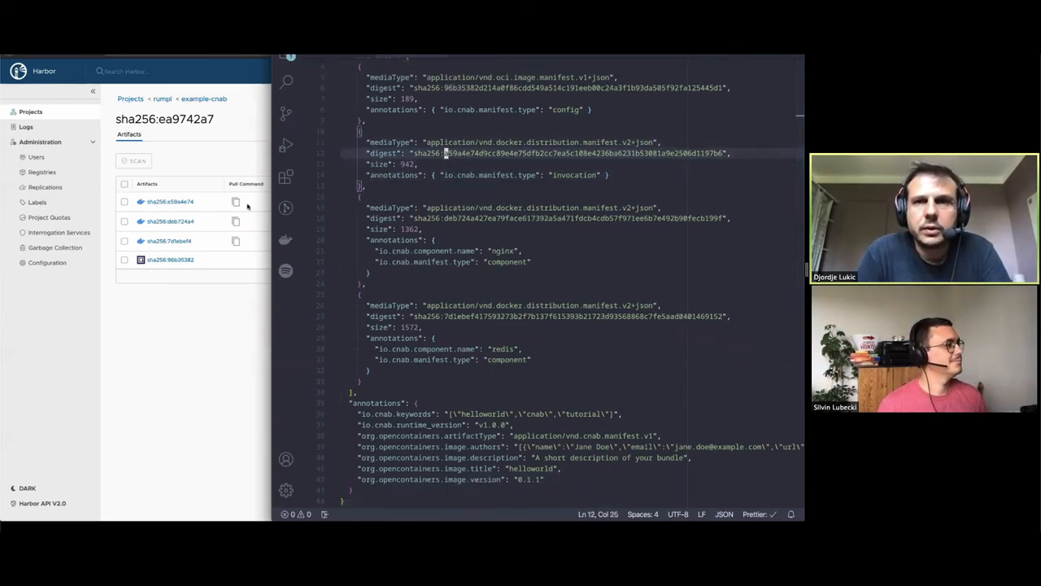
left_click_drag(445, 153, 452, 292)
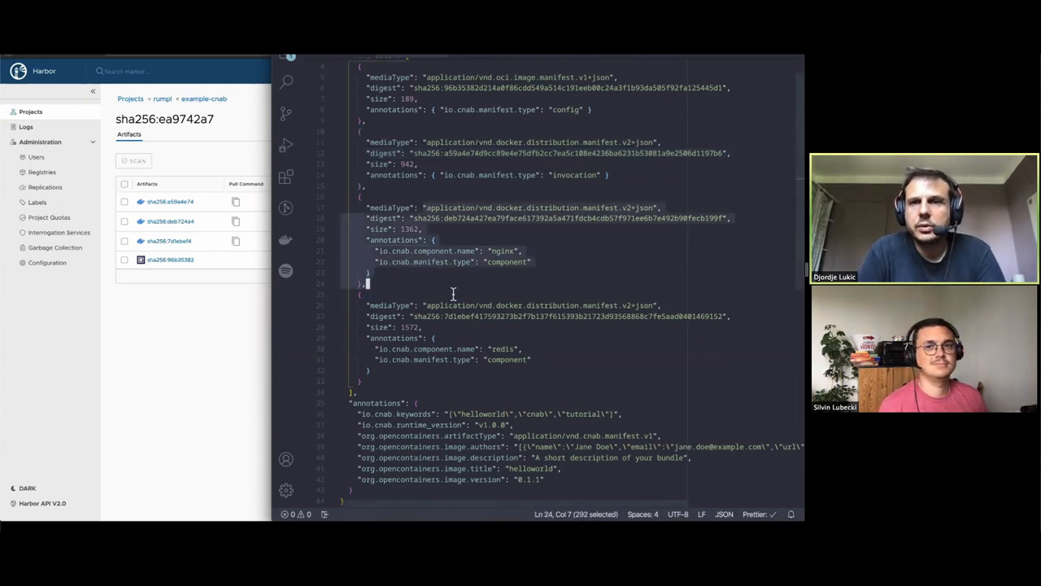
left_click(497, 387)
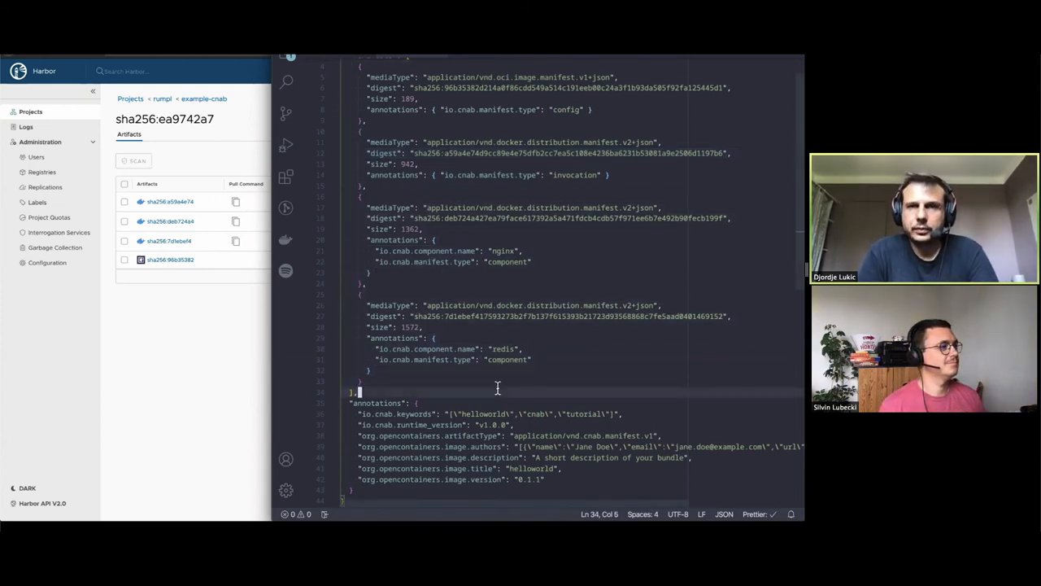
scroll("up", 3)
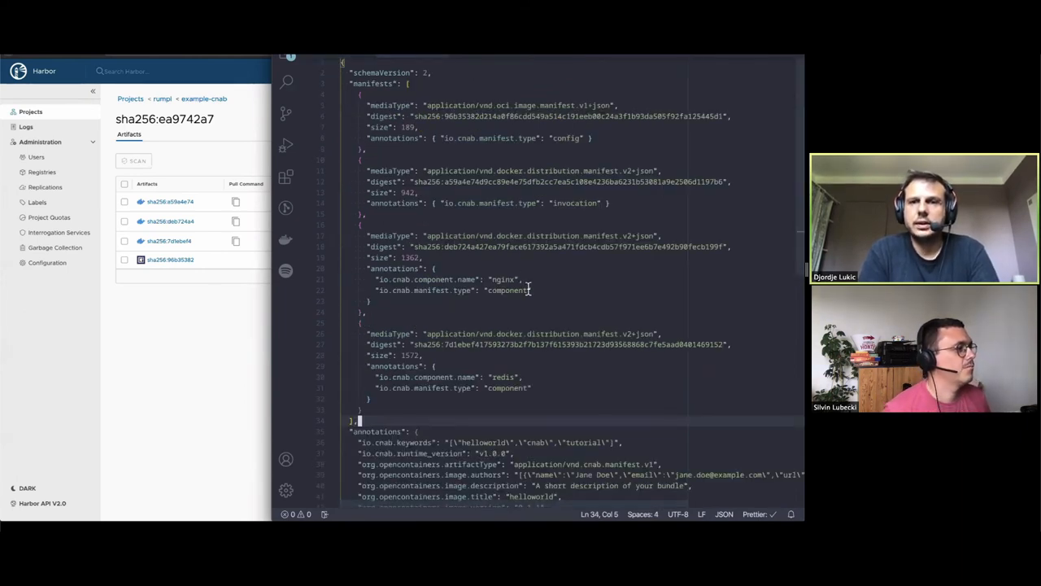
scroll("down", 3)
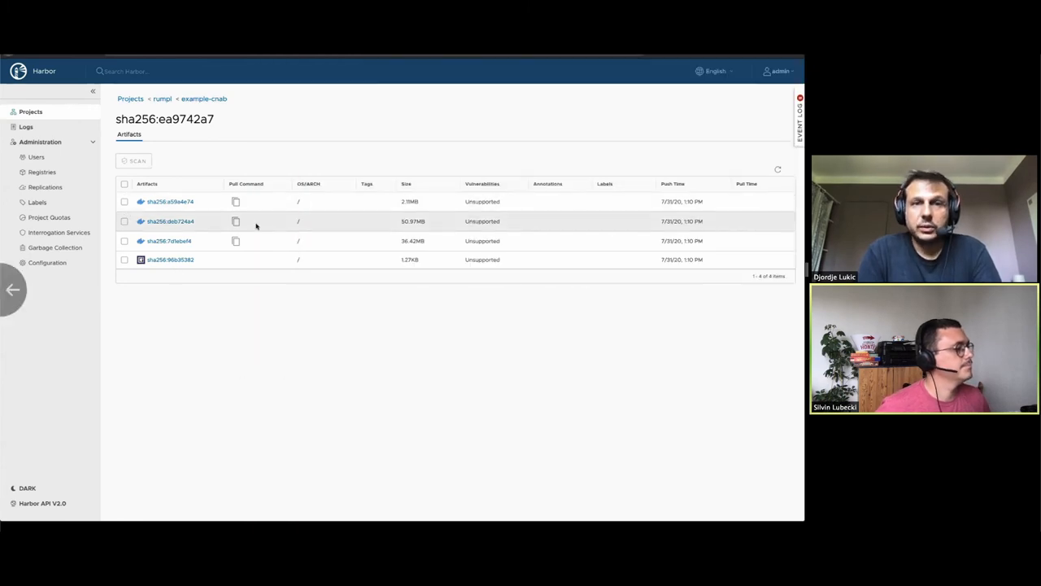
- Switch from the Harbor artifacts page to an empty terminal window
left_click(204, 99)
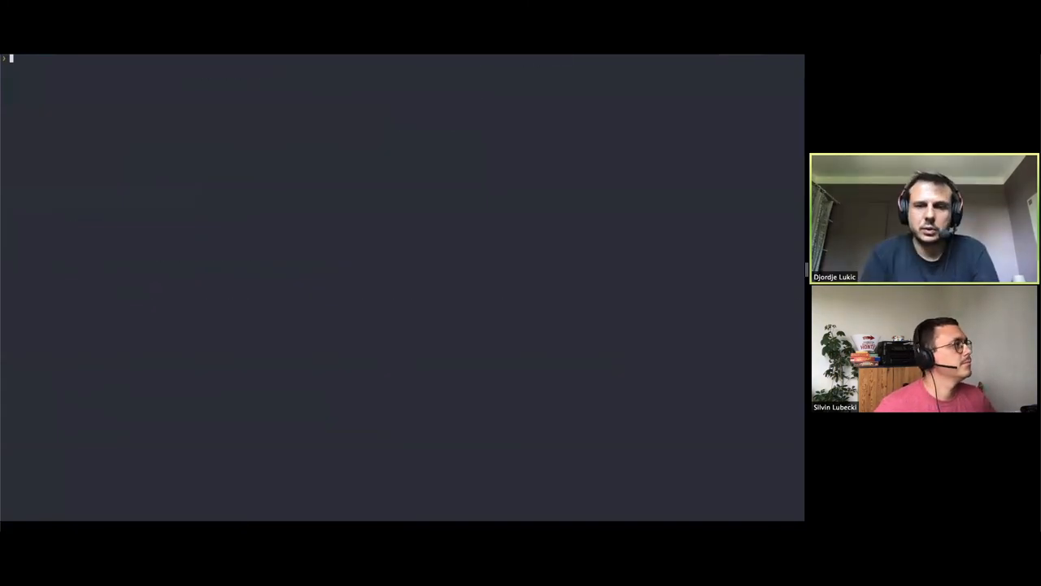
- Run 'porter install --insecure-registry example-cnab -t harbor.io:8080/rumpl/example-cnab:1.0.0'
type("porter install --insecure-registry example-cnab -t harbor.io:8080/rumpl/example-cnab:1.0.0")
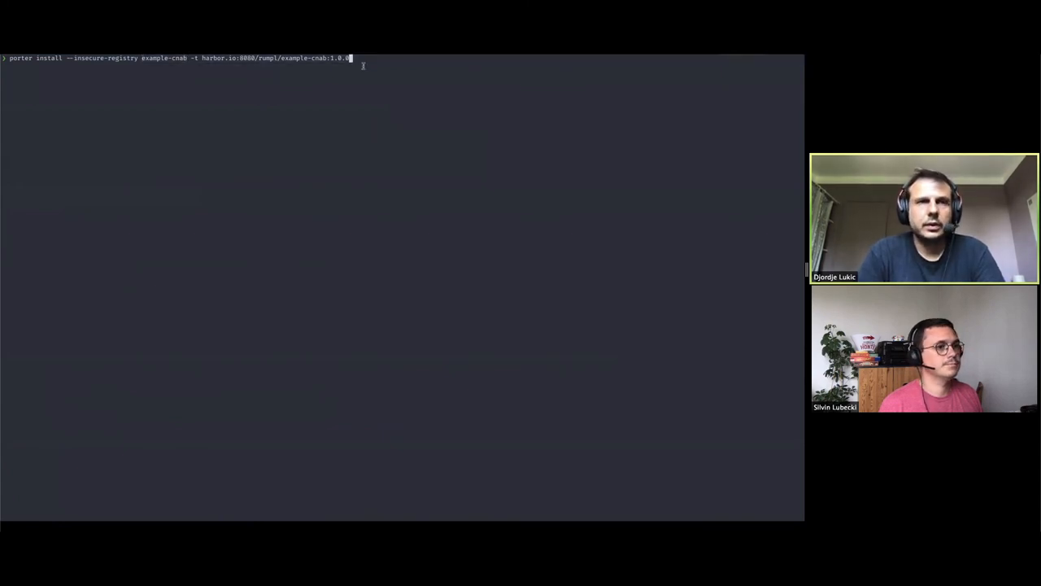
key("Return")
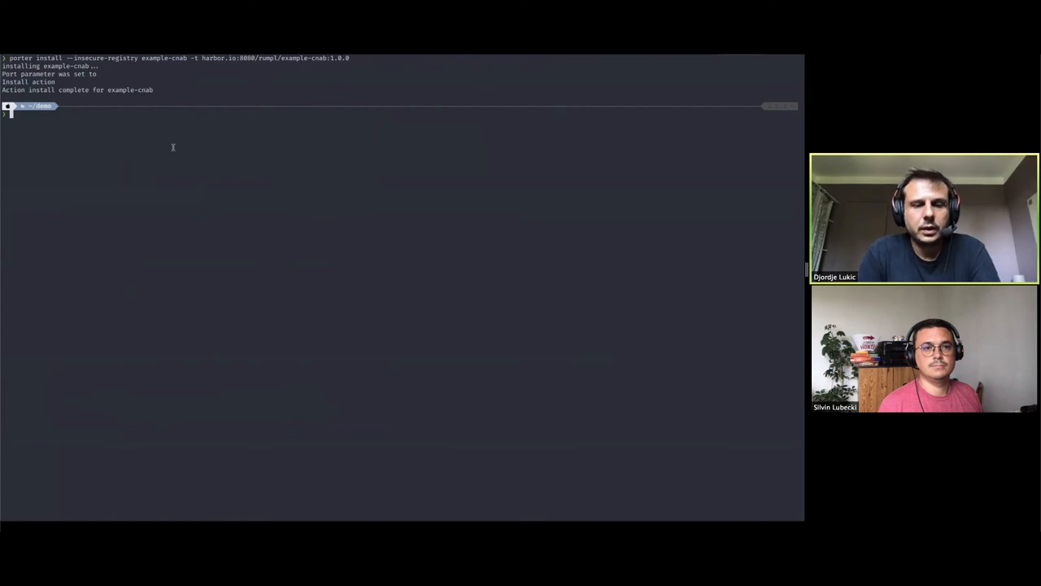
- Run 'porter inspect -t harbor.io:8080/rumpl/example-cnab:1.0.0' to list the bundle's images
type("porter inspect -t harbor.io:8080/rumpl/example-cnab:1.0.0")
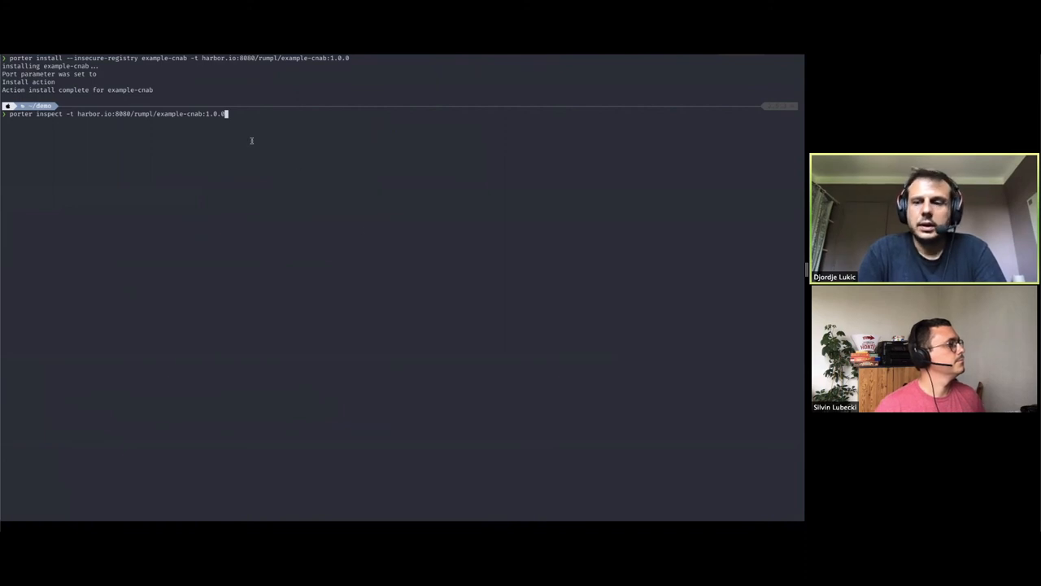
key("Return")
type("docker app run harbor.io:8080/rumpl/example-cnab:1.0.0")
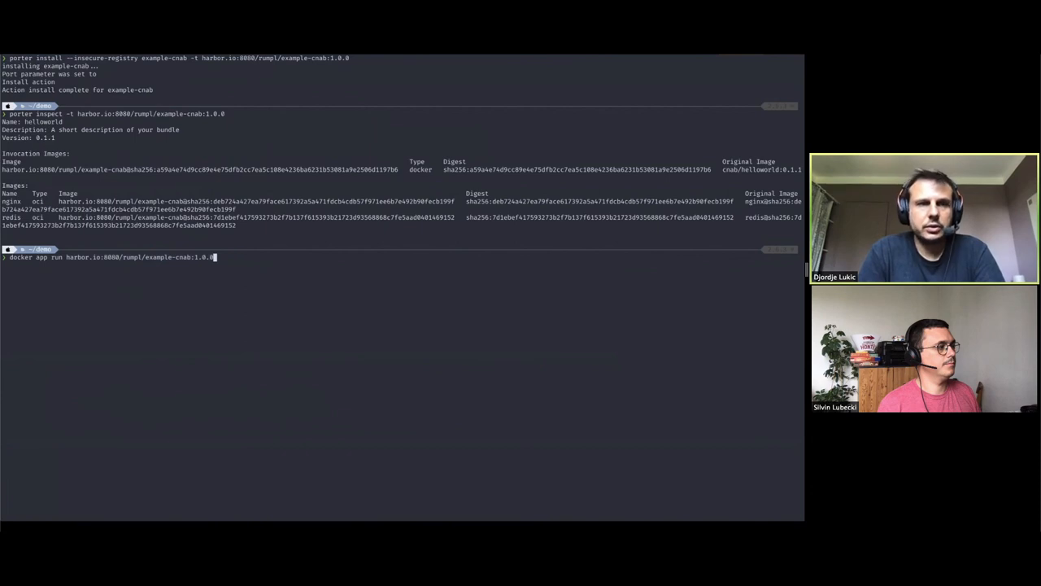
- Run 'docker app run harbor.io:8080/rumpl/example-cnab:1.0.0' on the default context
key("Return")
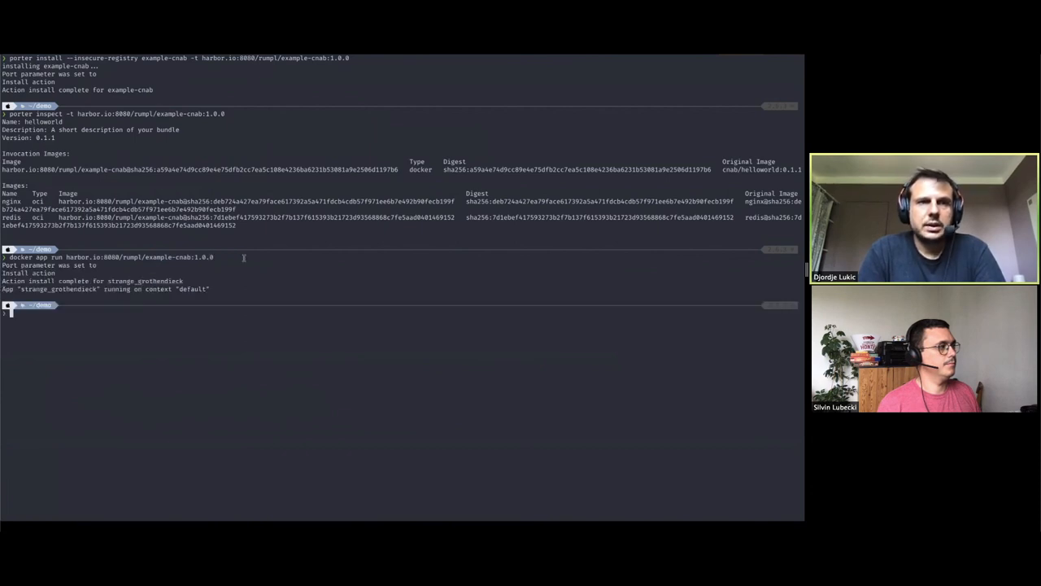
mouse_move(244, 258)
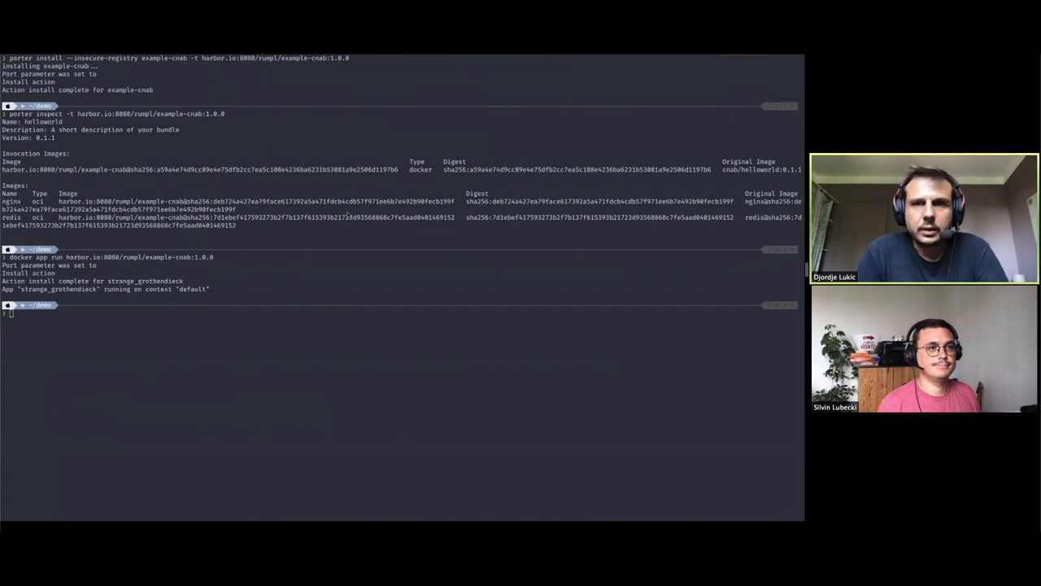
mouse_move(582, 398)
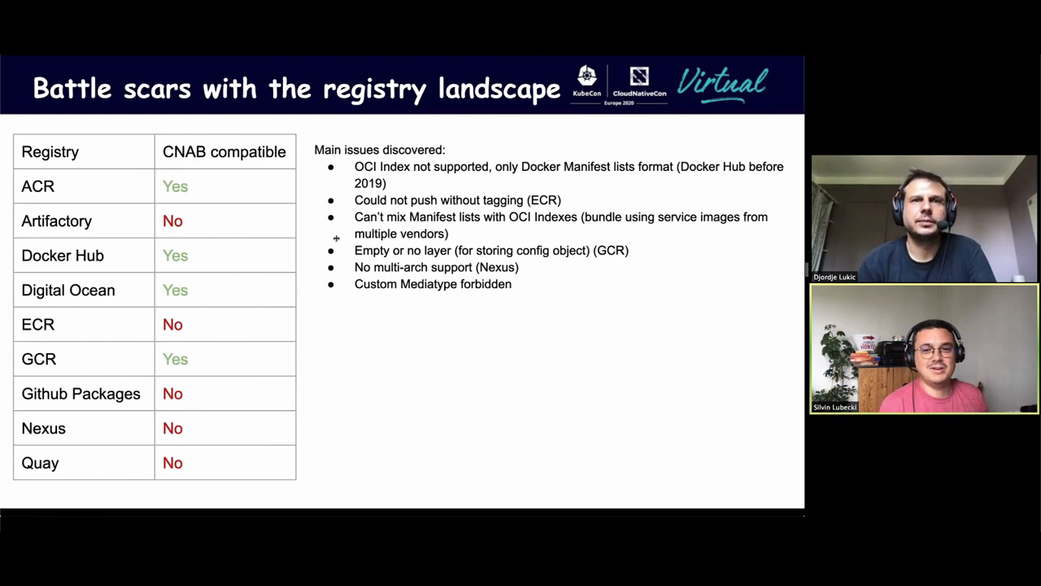
mouse_move(403, 276)
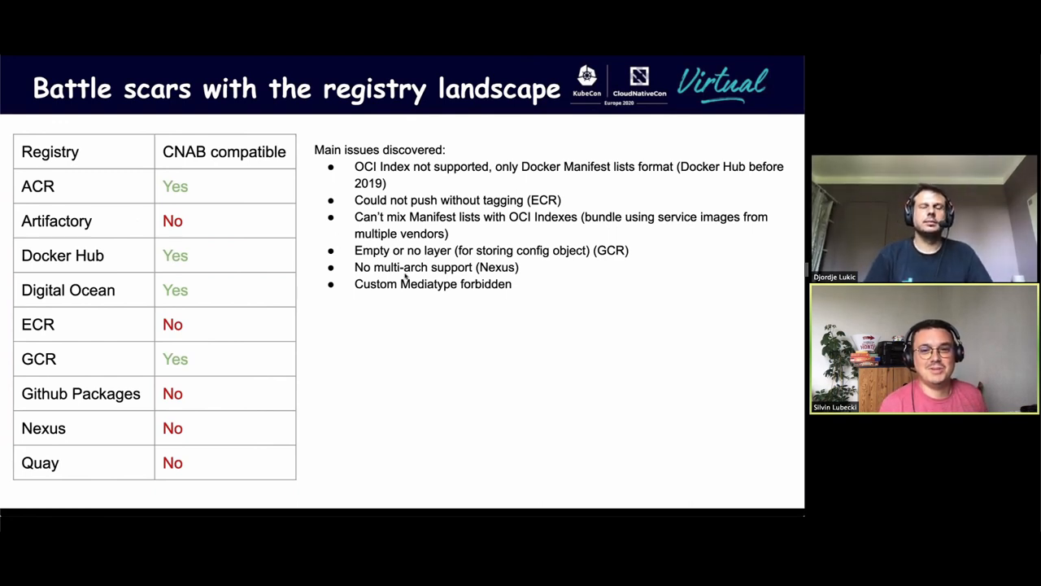